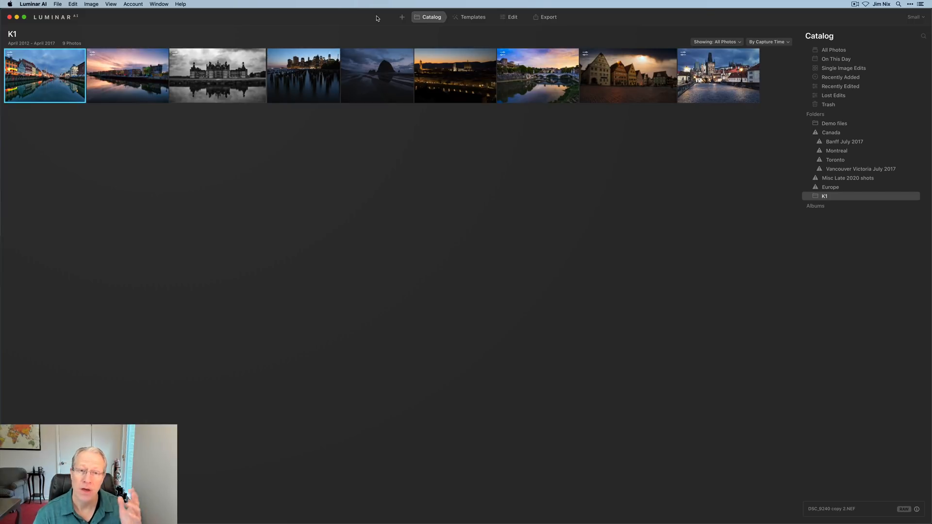
- Check for updates, then show and dismiss the Add Folder / Add Image choices
left_click(33, 4)
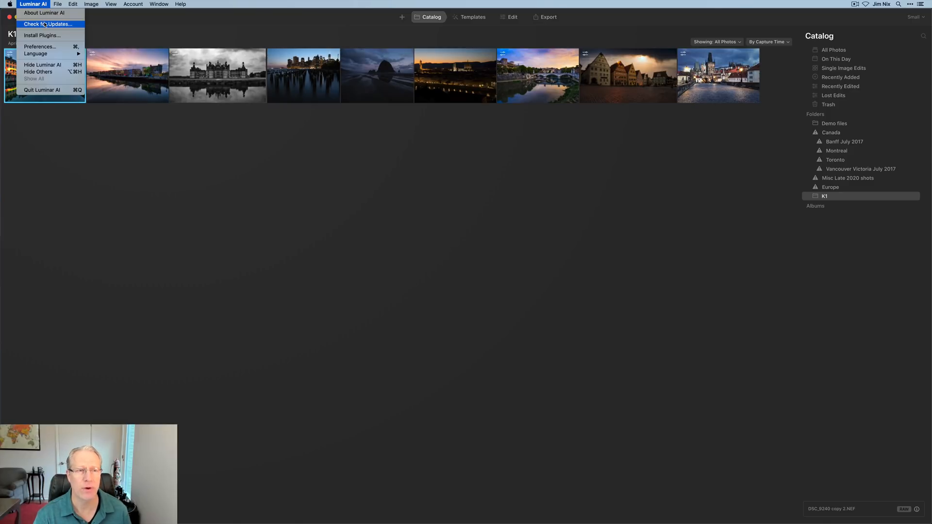
mouse_move(131, 20)
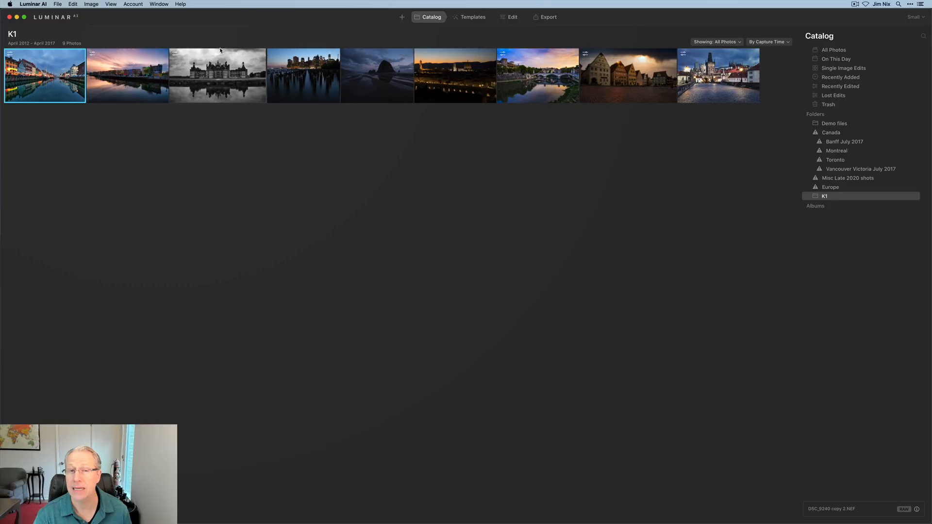
mouse_move(290, 138)
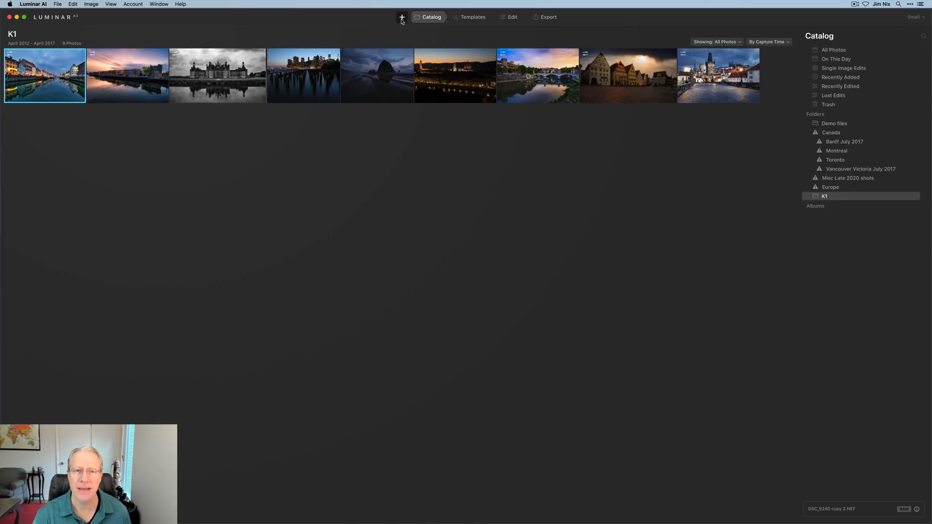
mouse_move(402, 16)
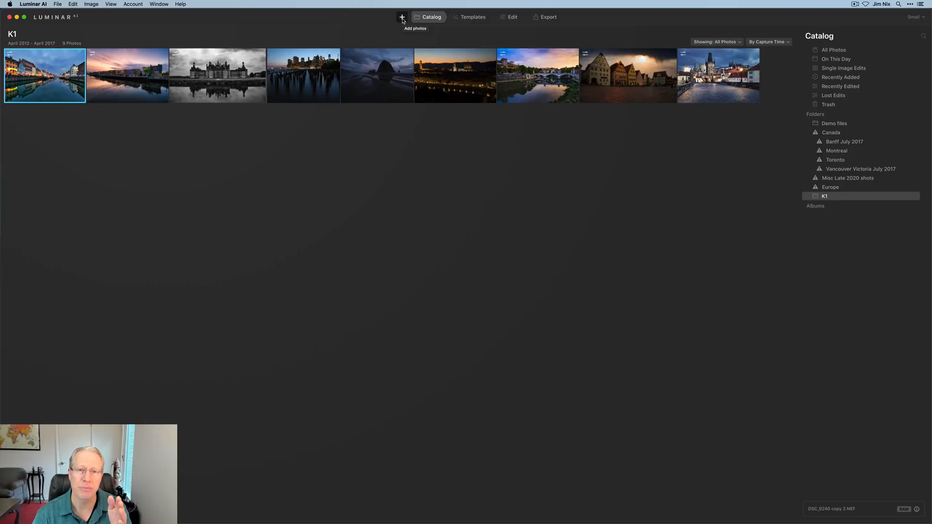
left_click(402, 17)
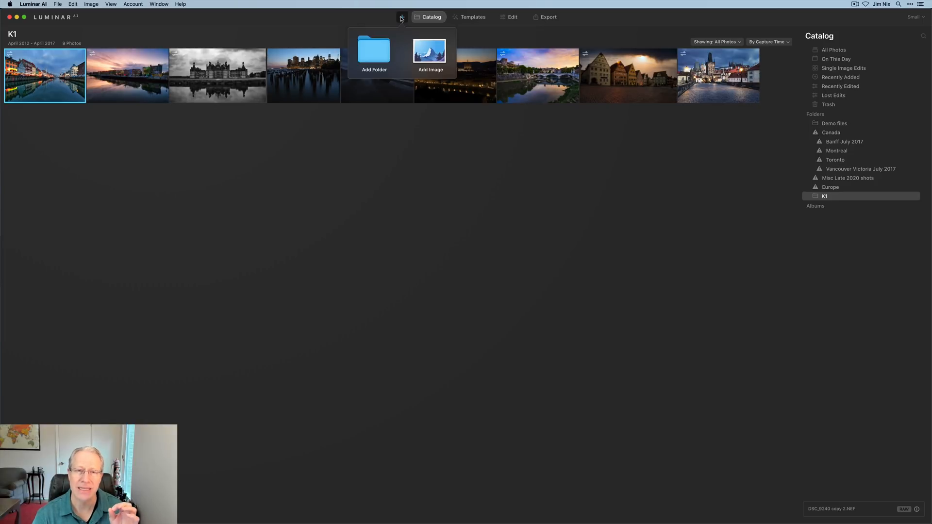
left_click(402, 16)
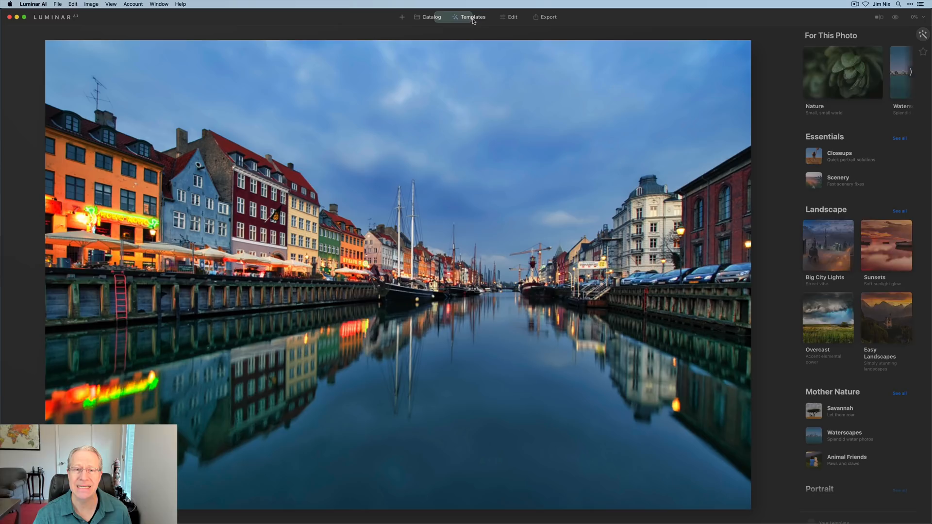
- Page the For This Photo suggestions forward to reveal the Waterscapes template
left_click(473, 16)
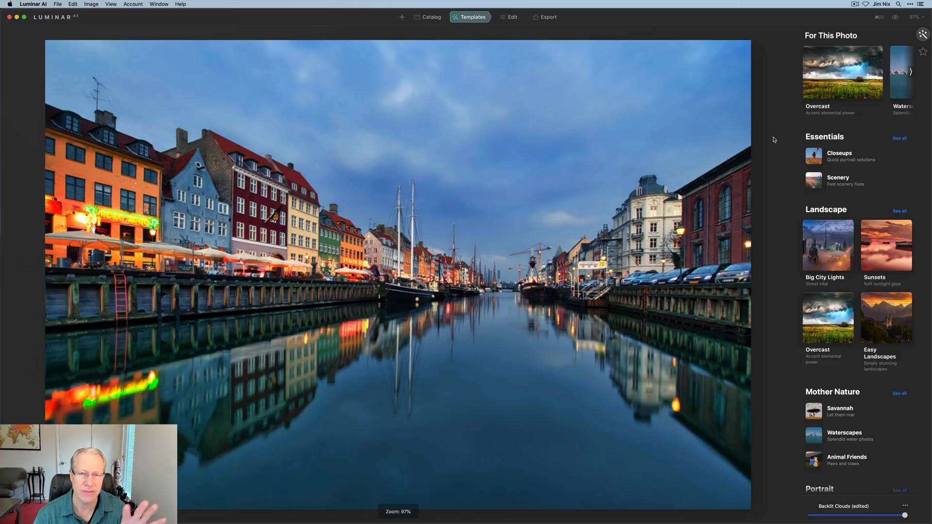
mouse_move(851, 92)
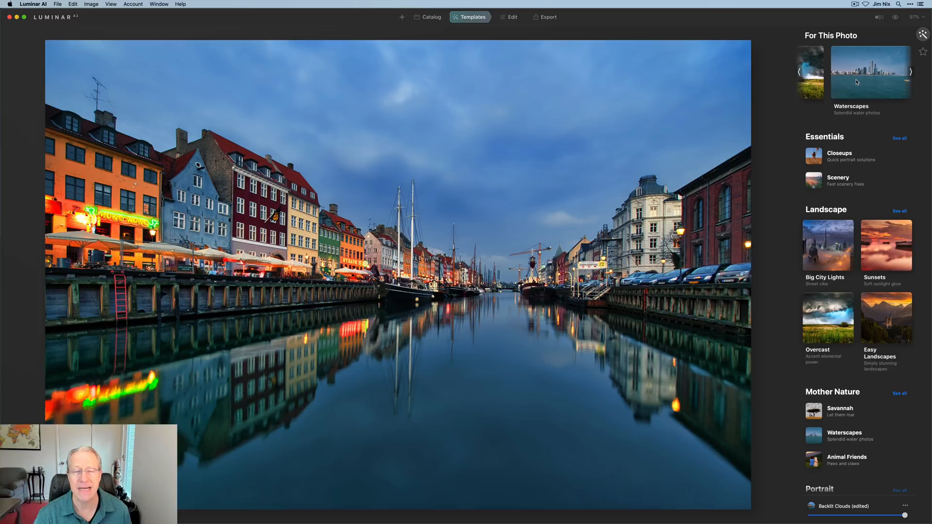
left_click(910, 72)
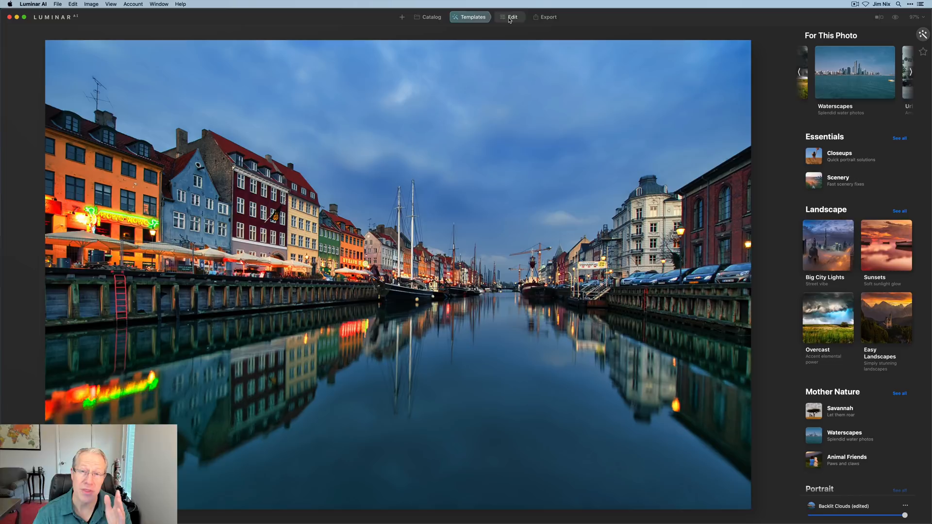
- Switch to the Edit module and browse the unified Tools list
left_click(513, 16)
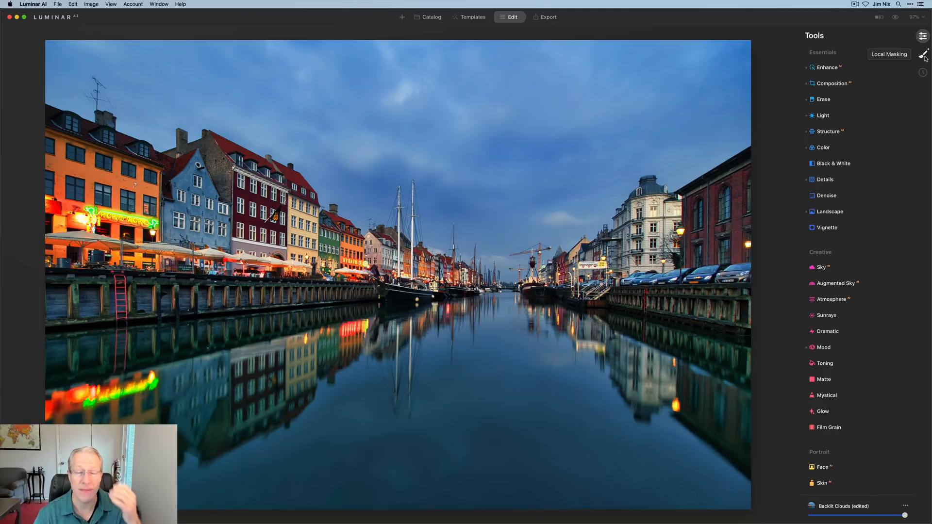
mouse_move(908, 77)
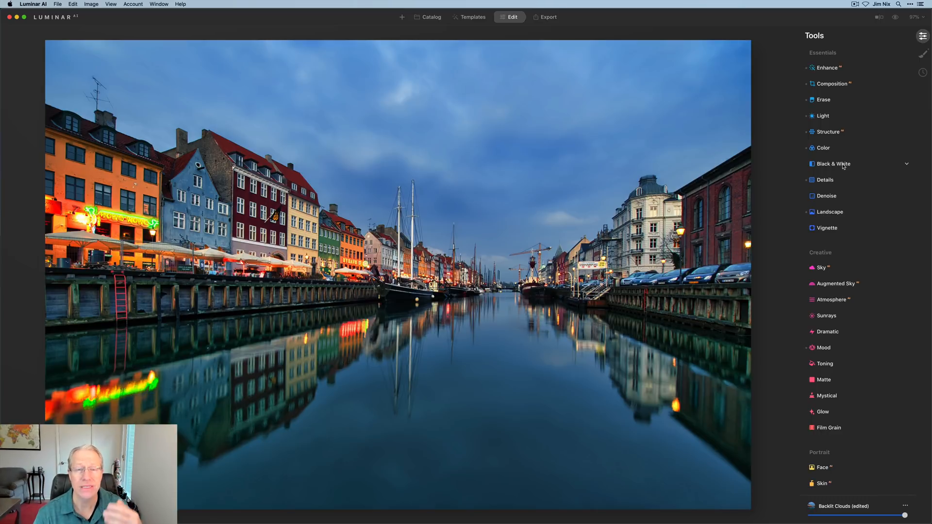
scroll("down", 3)
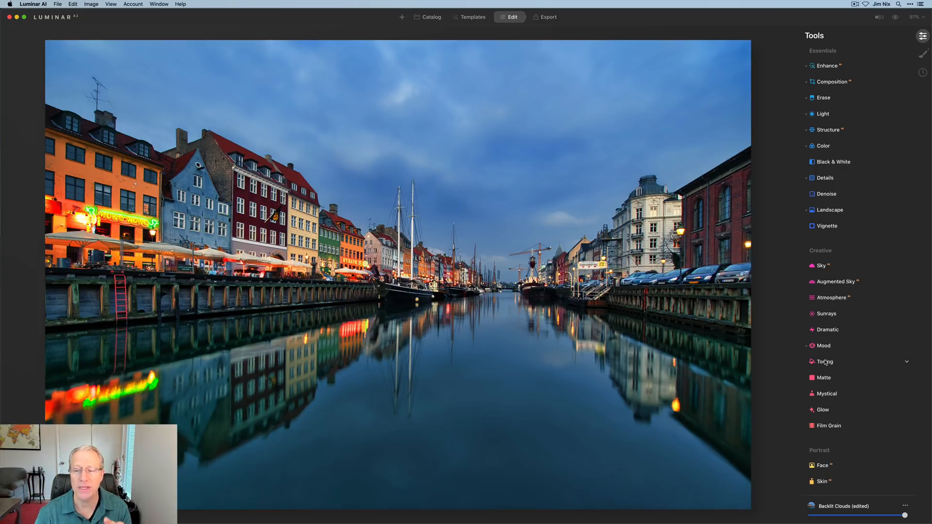
- Expand Toning and view its separate Shadows and Highlights controls
left_click(825, 361)
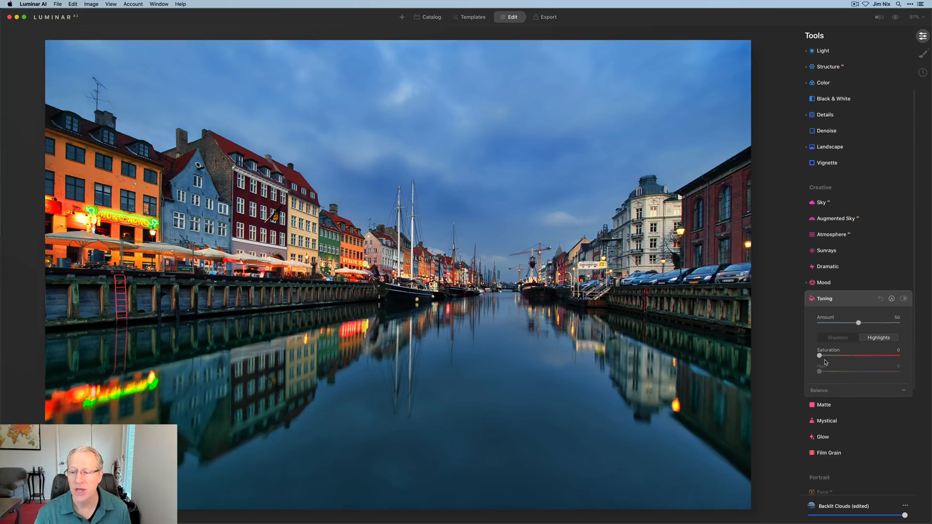
scroll("down", 3)
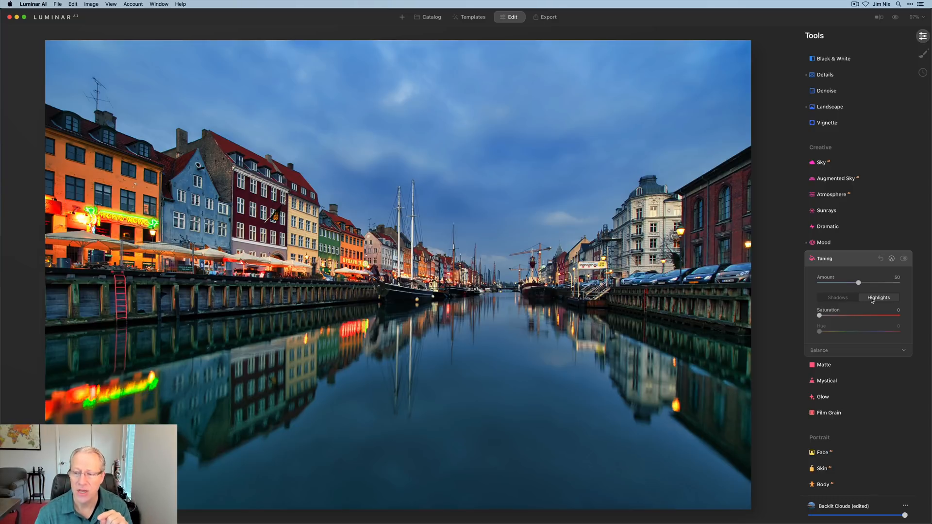
left_click(837, 297)
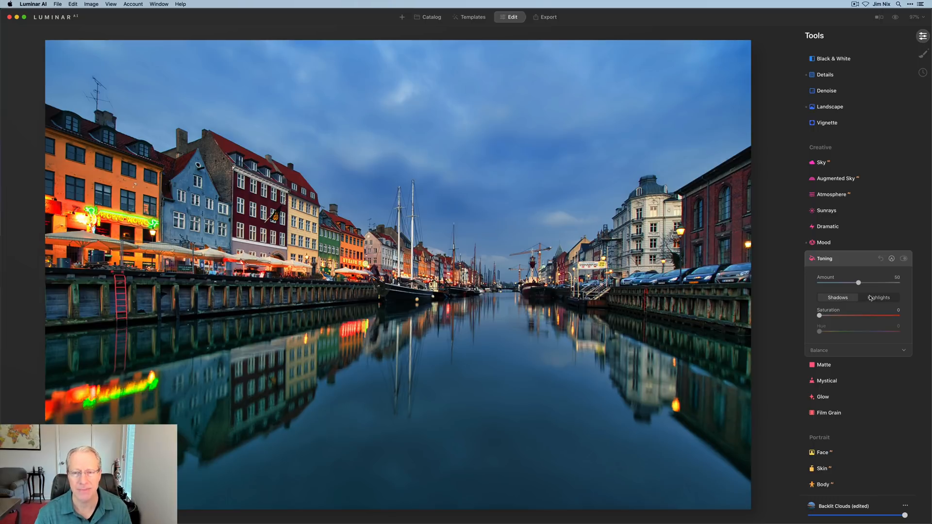
left_click(430, 17)
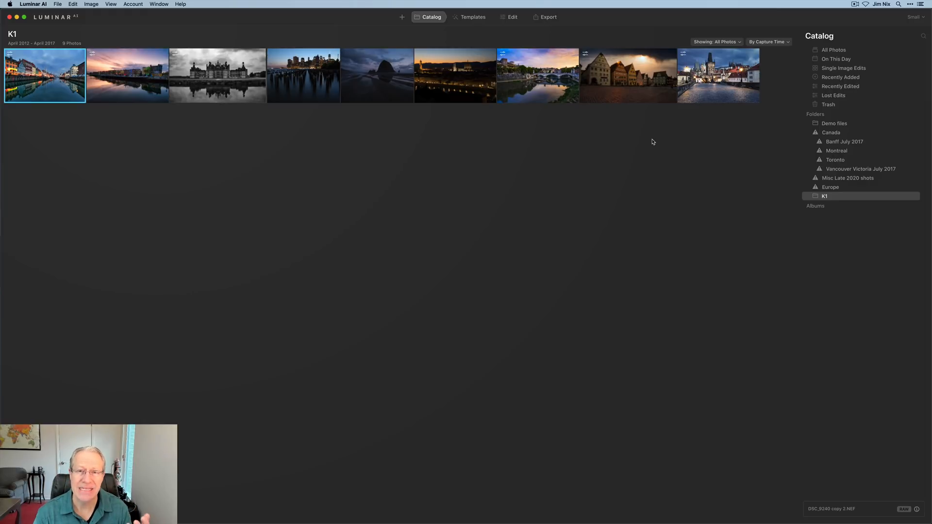
mouse_move(715, 213)
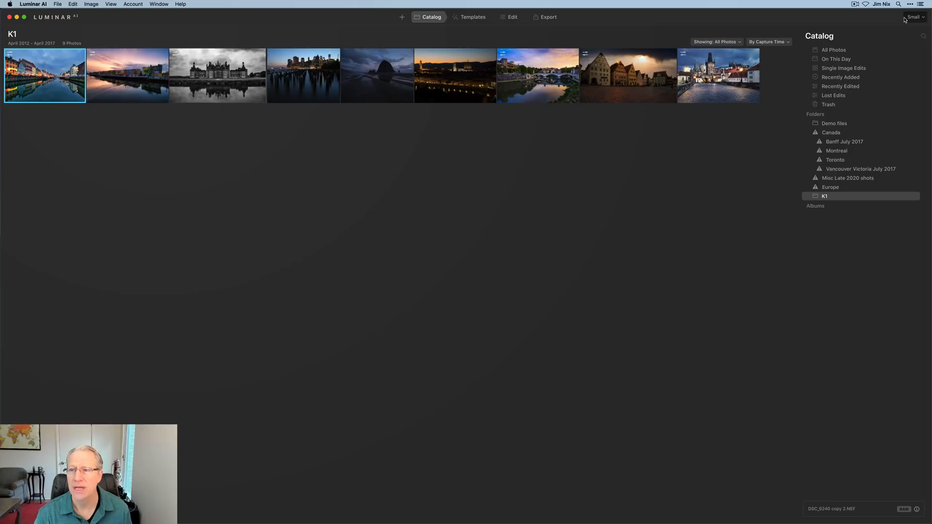
mouse_move(915, 16)
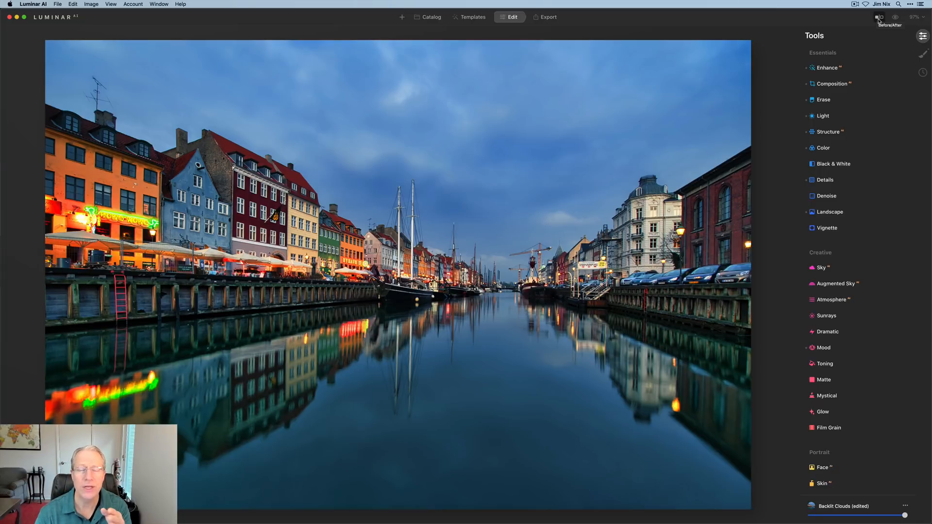
- Compare the canal photo before and after its edits
left_click(895, 16)
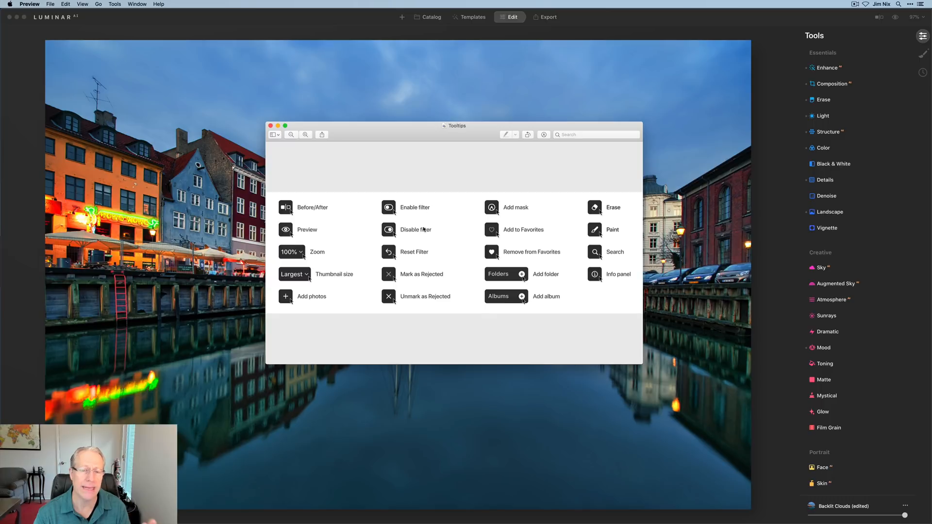
mouse_move(421, 293)
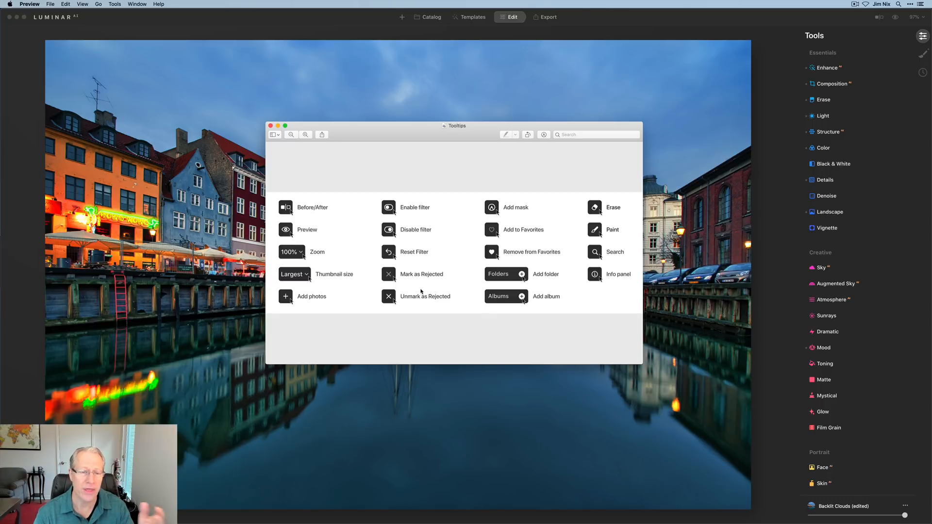